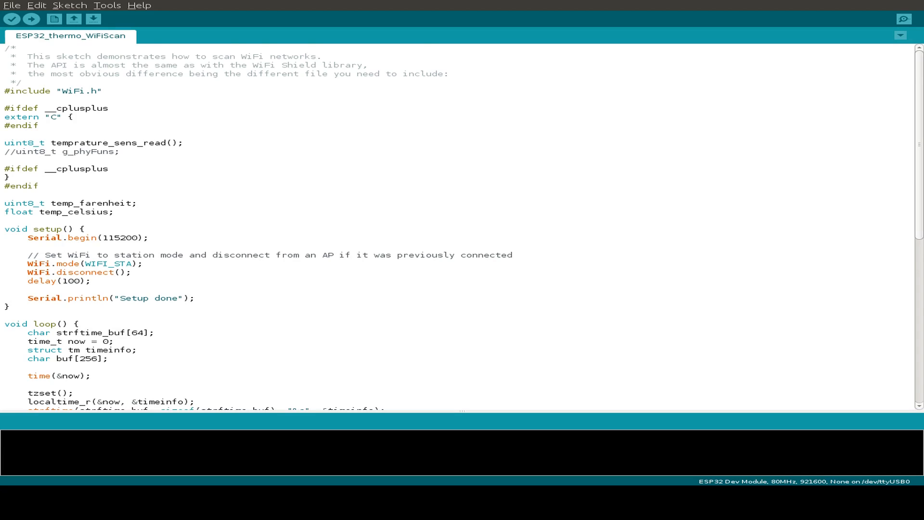
Step: Remove the // markers before the temprature_sens_read() and Serial.print temp_farenheit lines in loop()
scroll(down, 3)
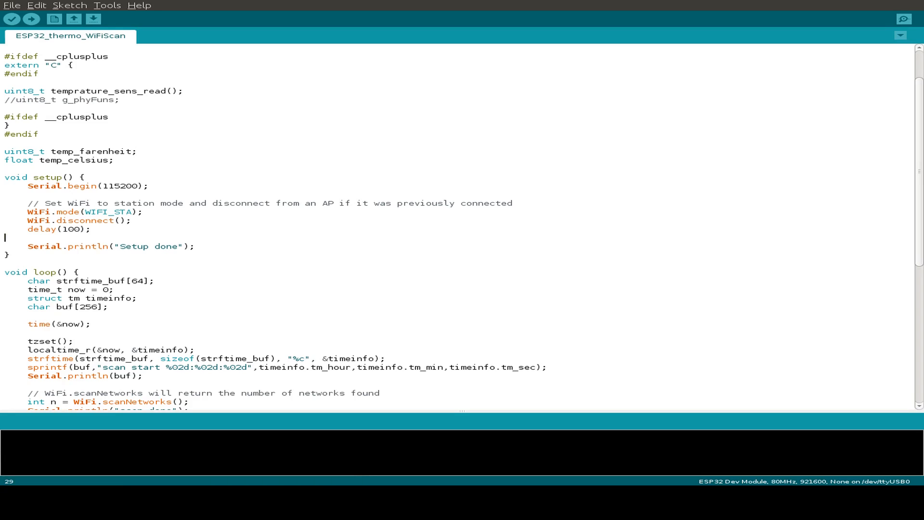
scroll(down, 3)
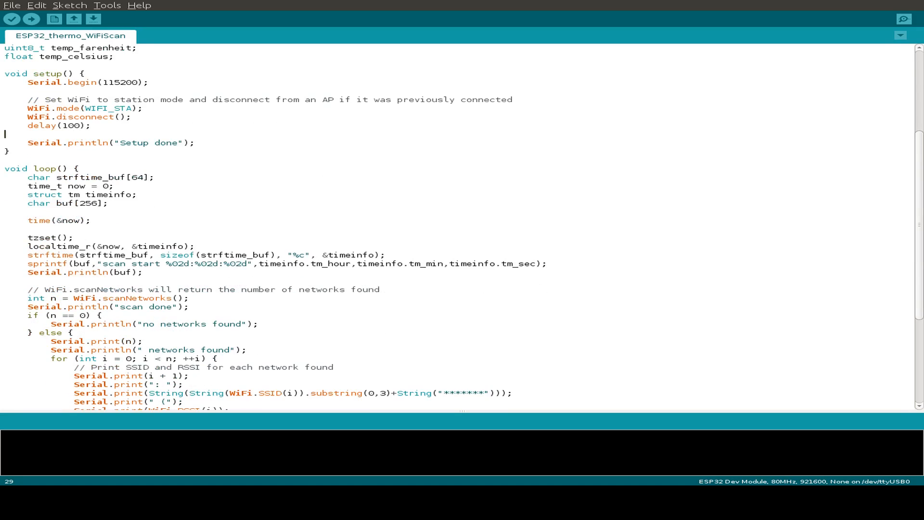
scroll(down, 3)
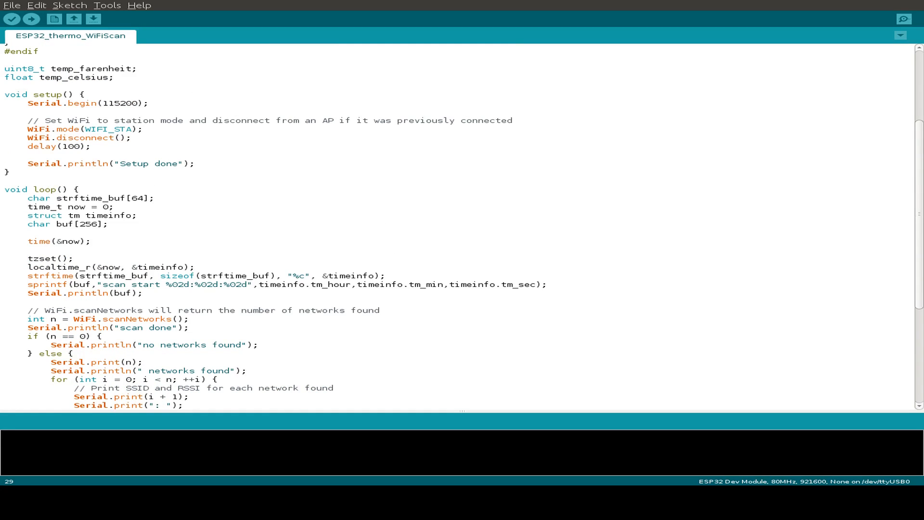
scroll(down, 3)
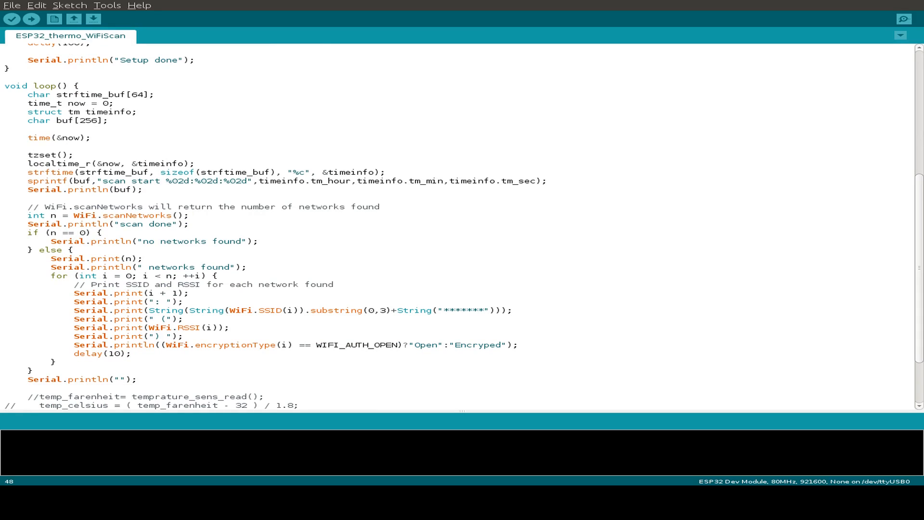
scroll(down, 3)
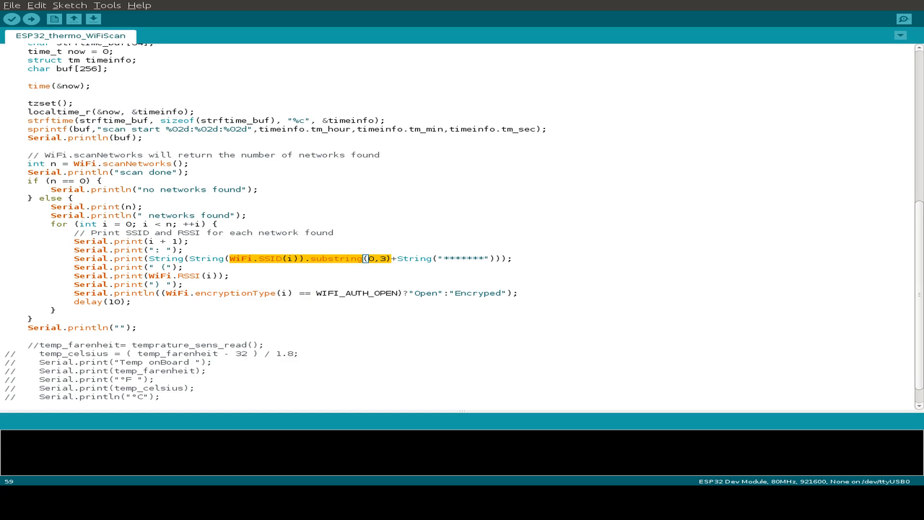
click(393, 258)
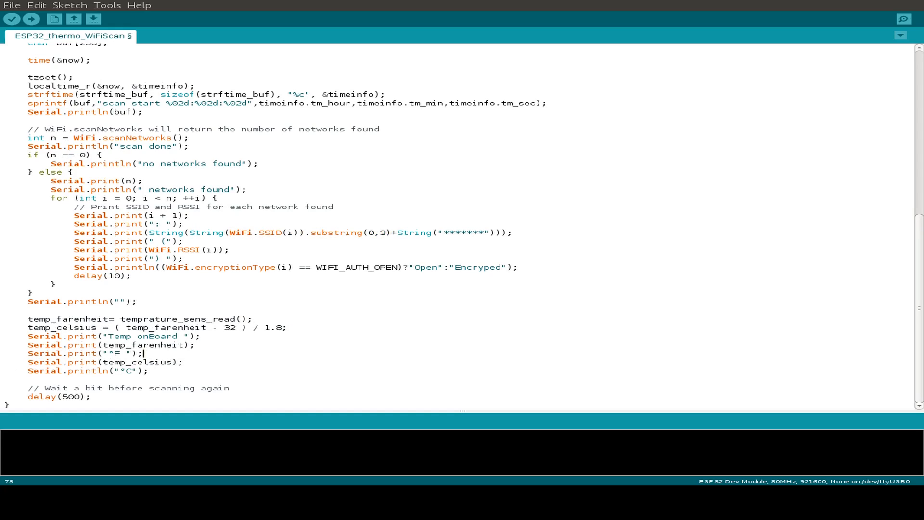
double_click(69, 319)
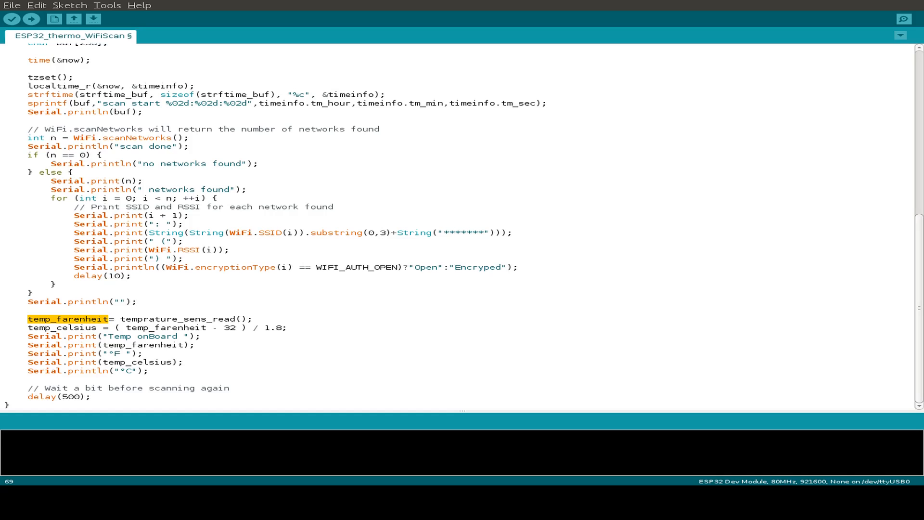
click(109, 319)
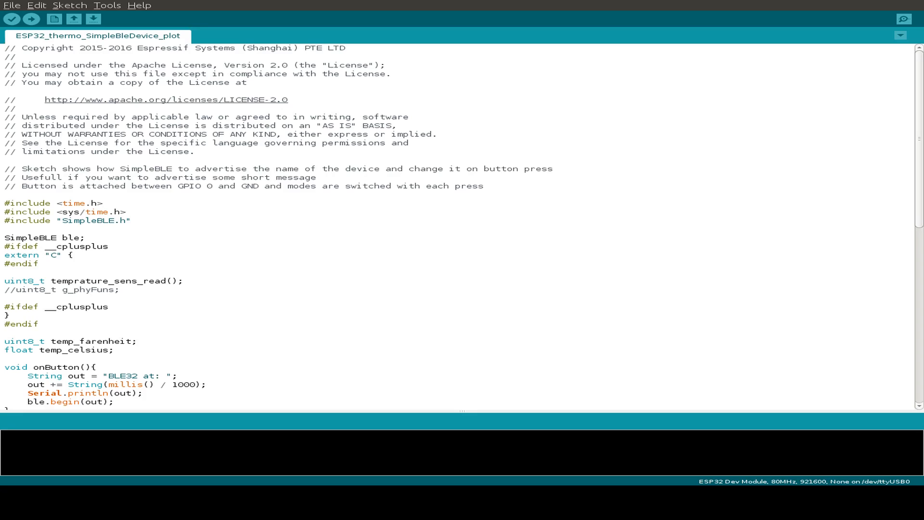
scroll(down, 3)
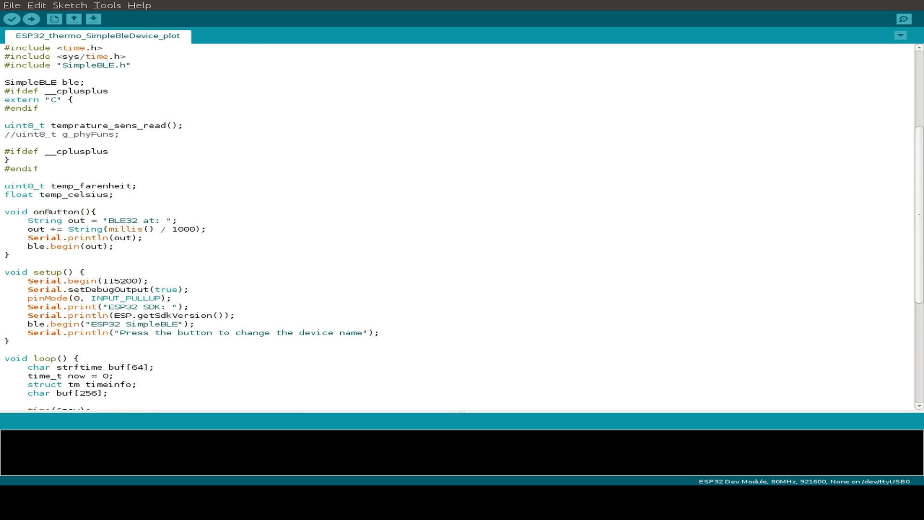
scroll(down, 3)
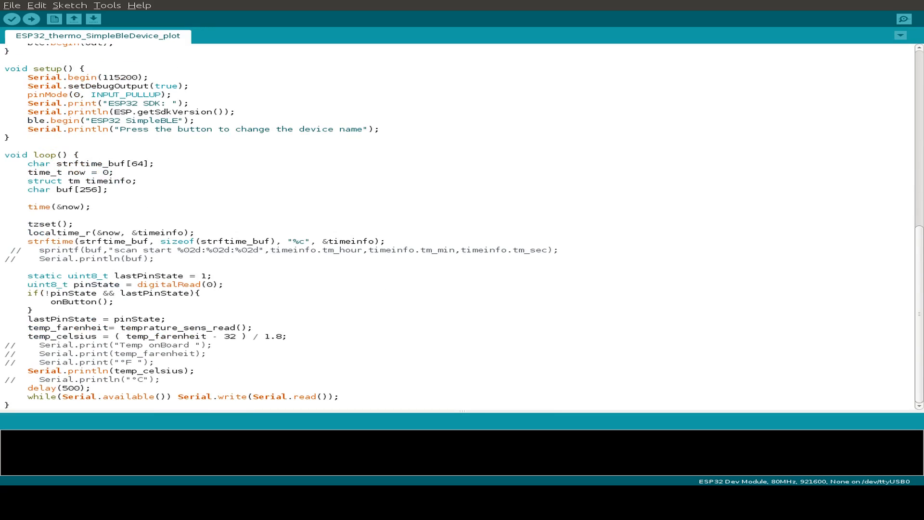